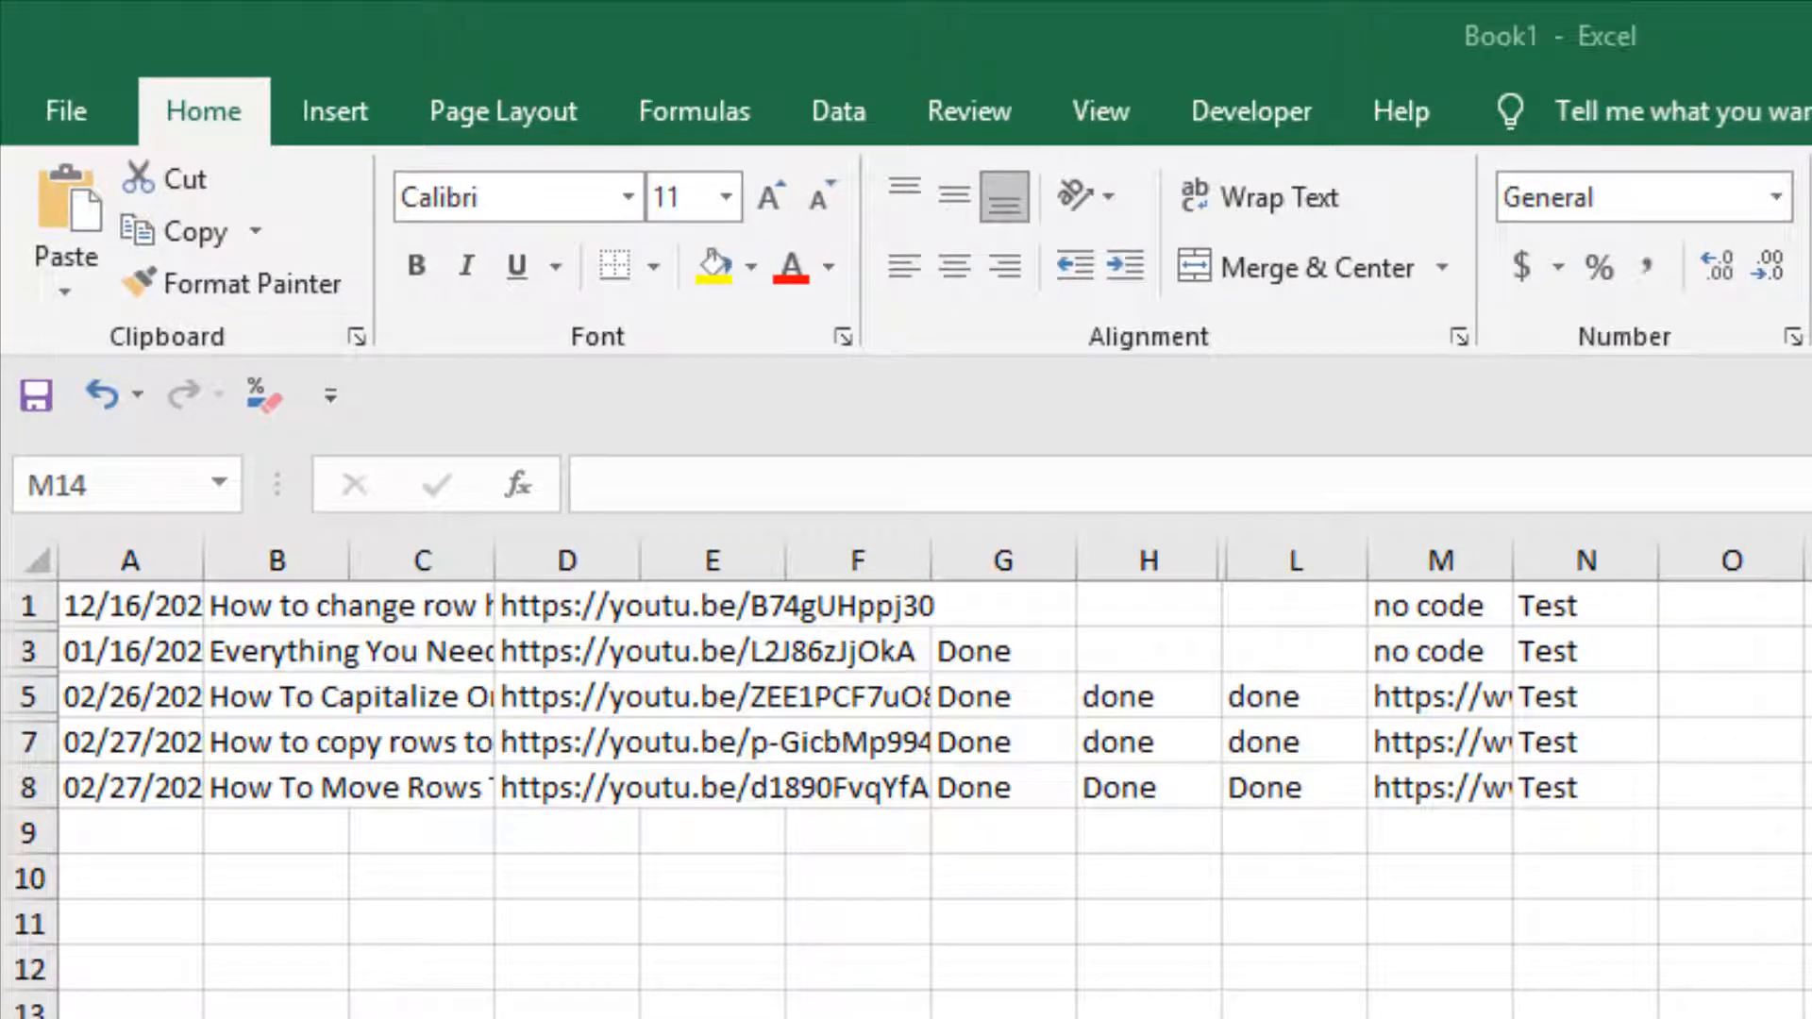
pyautogui.moveTo(72, 677)
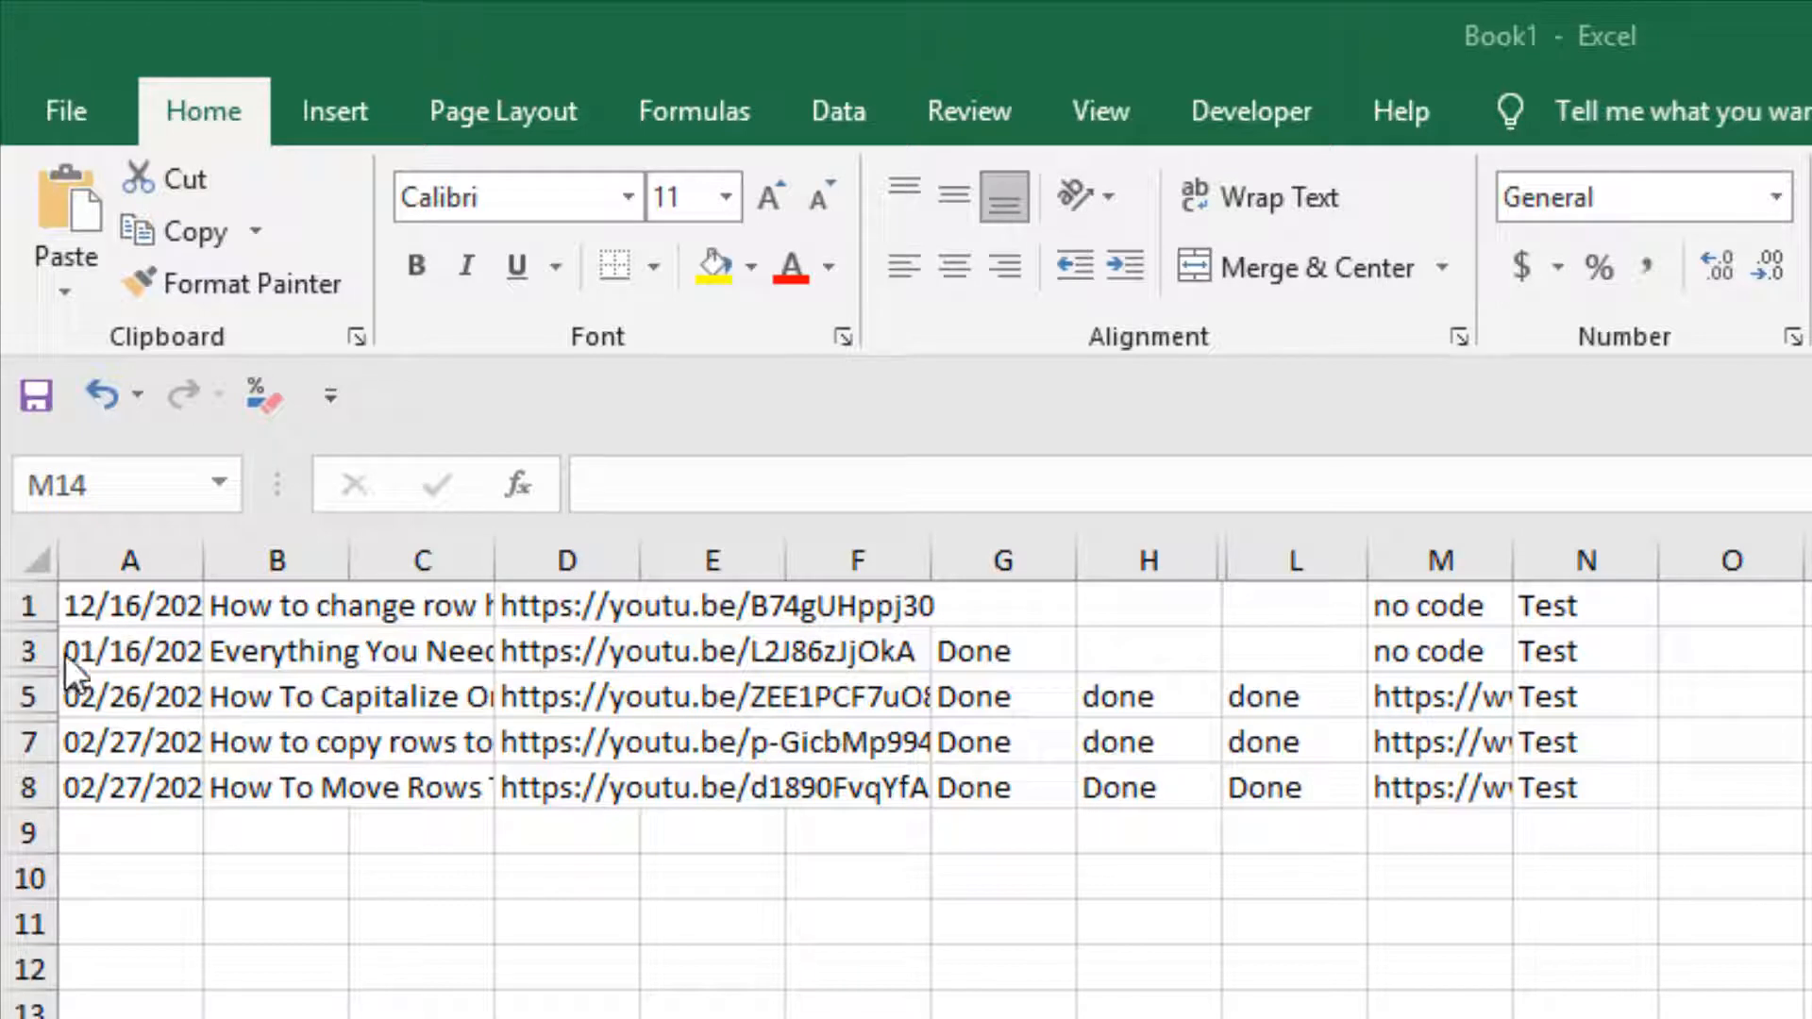
pyautogui.moveTo(287, 961)
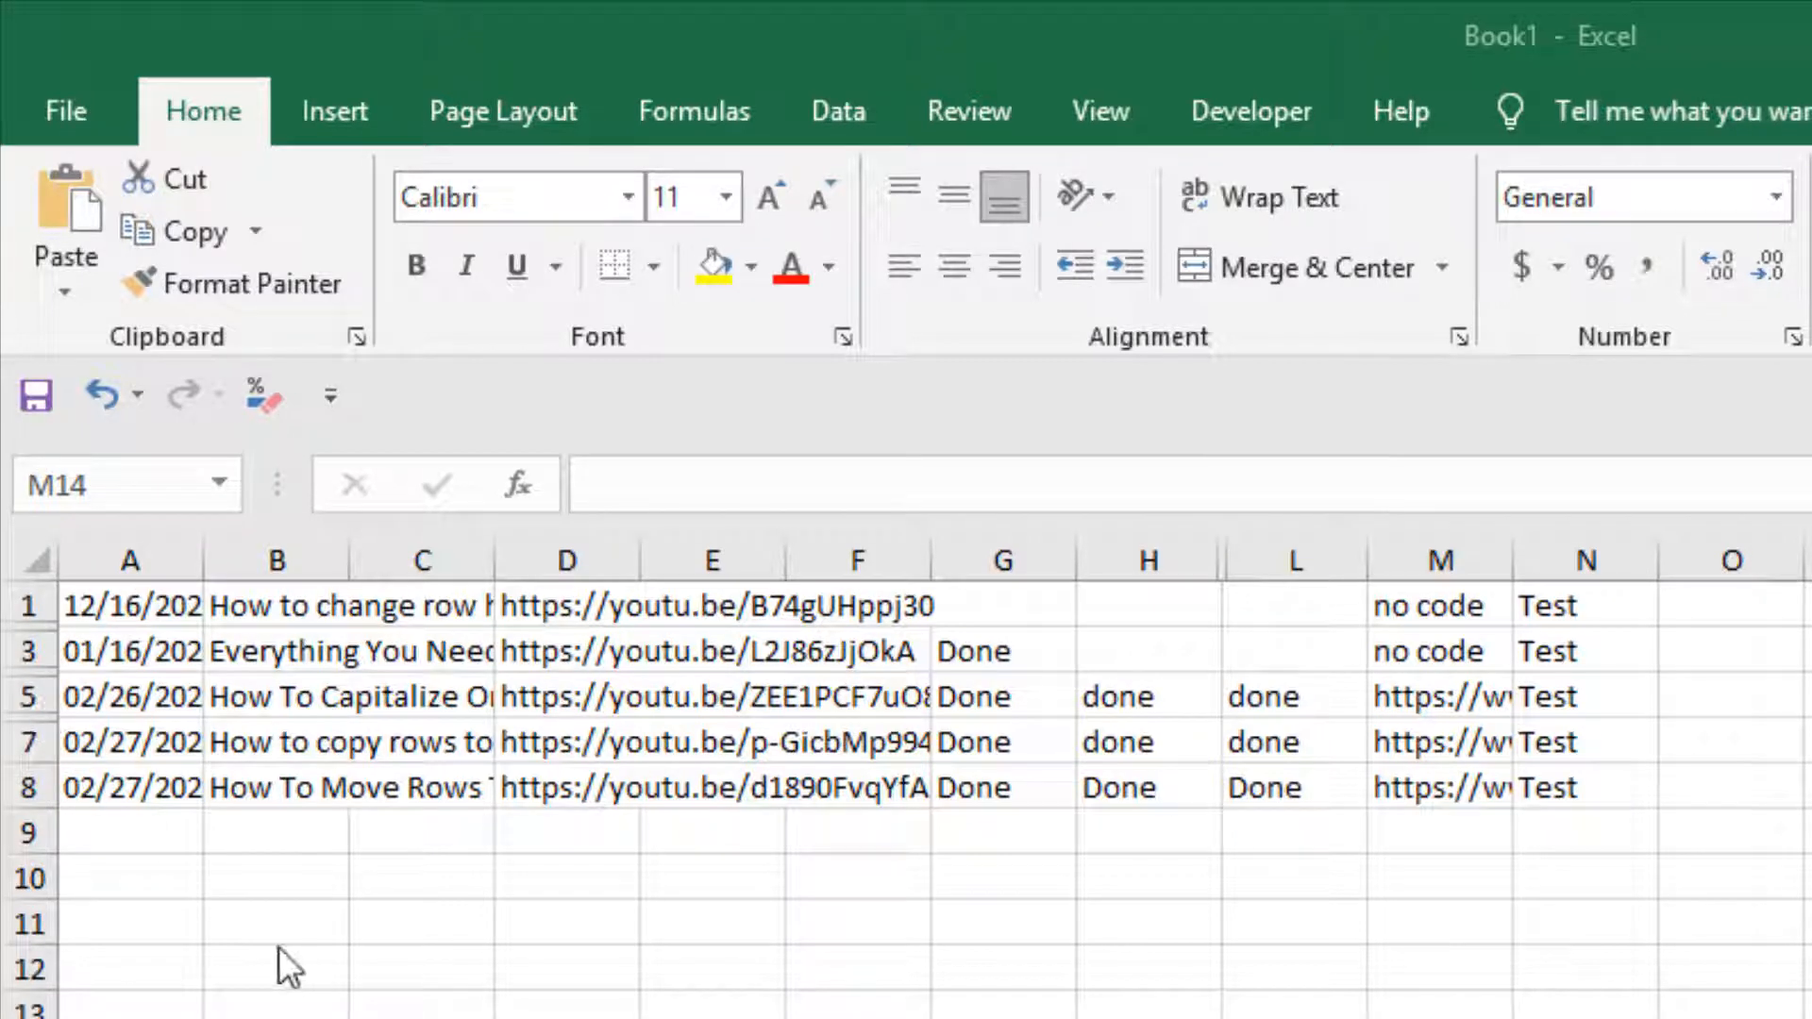
pyautogui.moveTo(1042, 722)
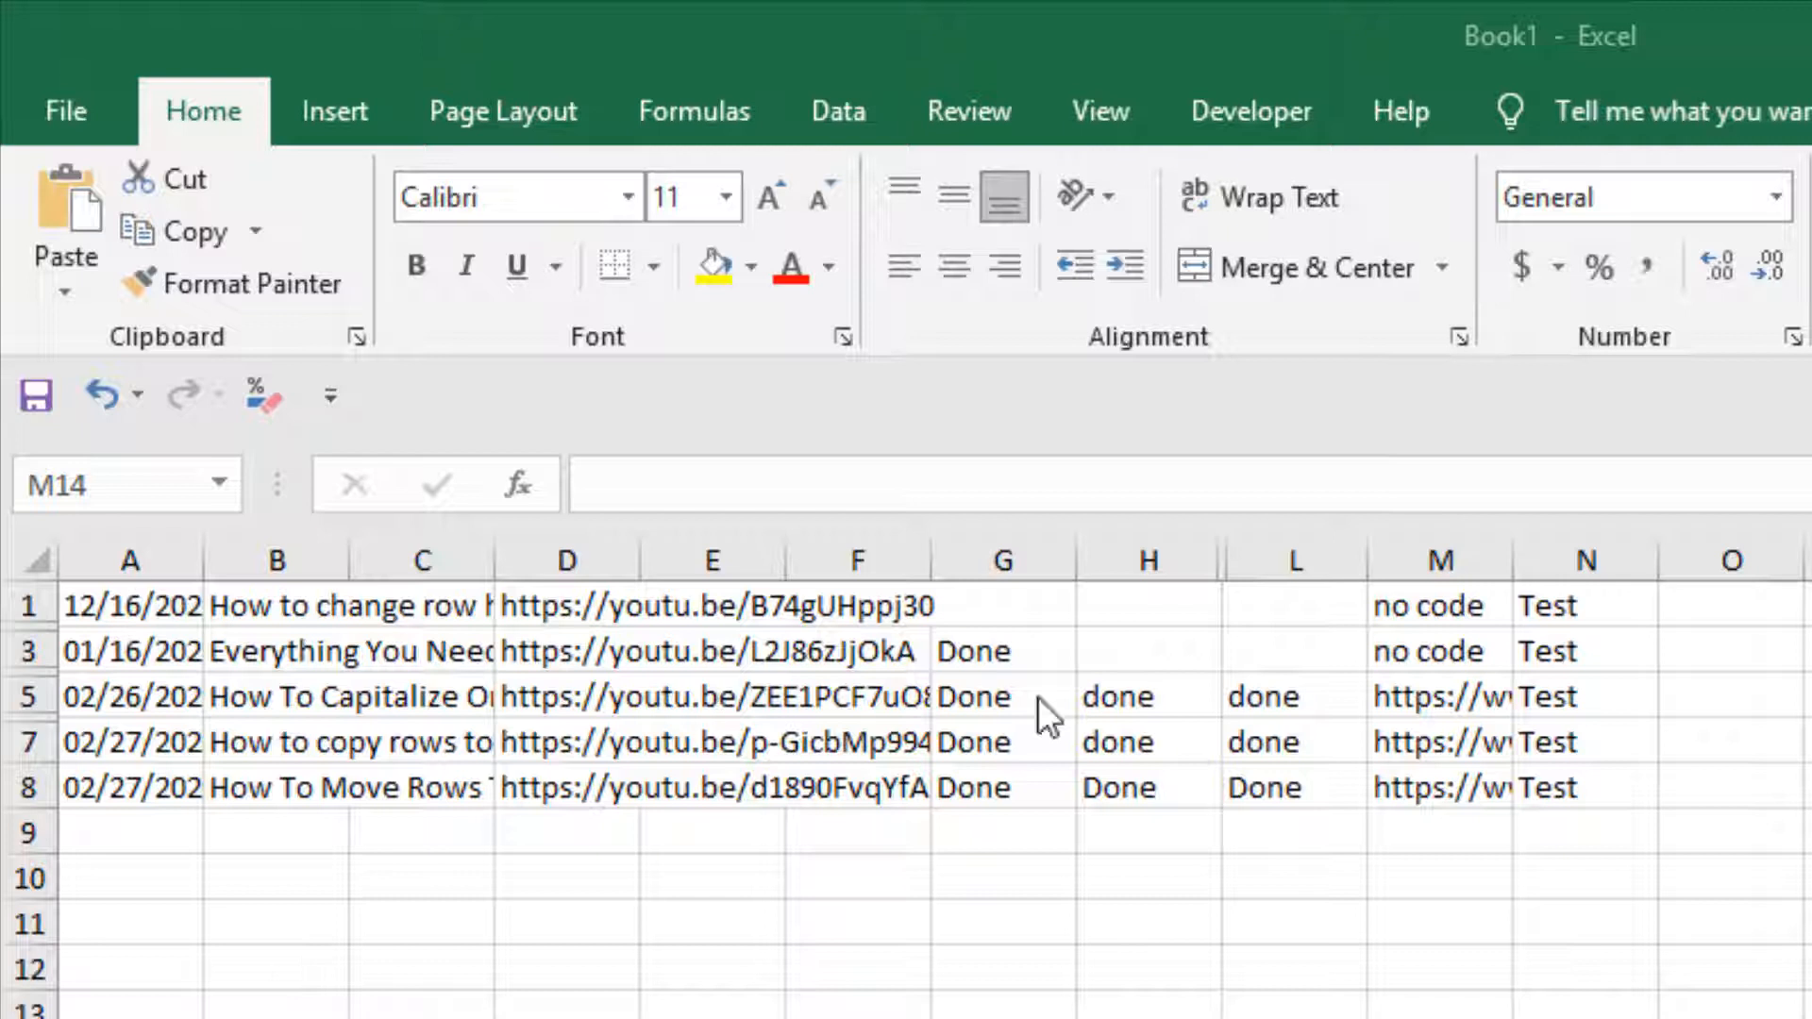
pyautogui.moveTo(1241, 589)
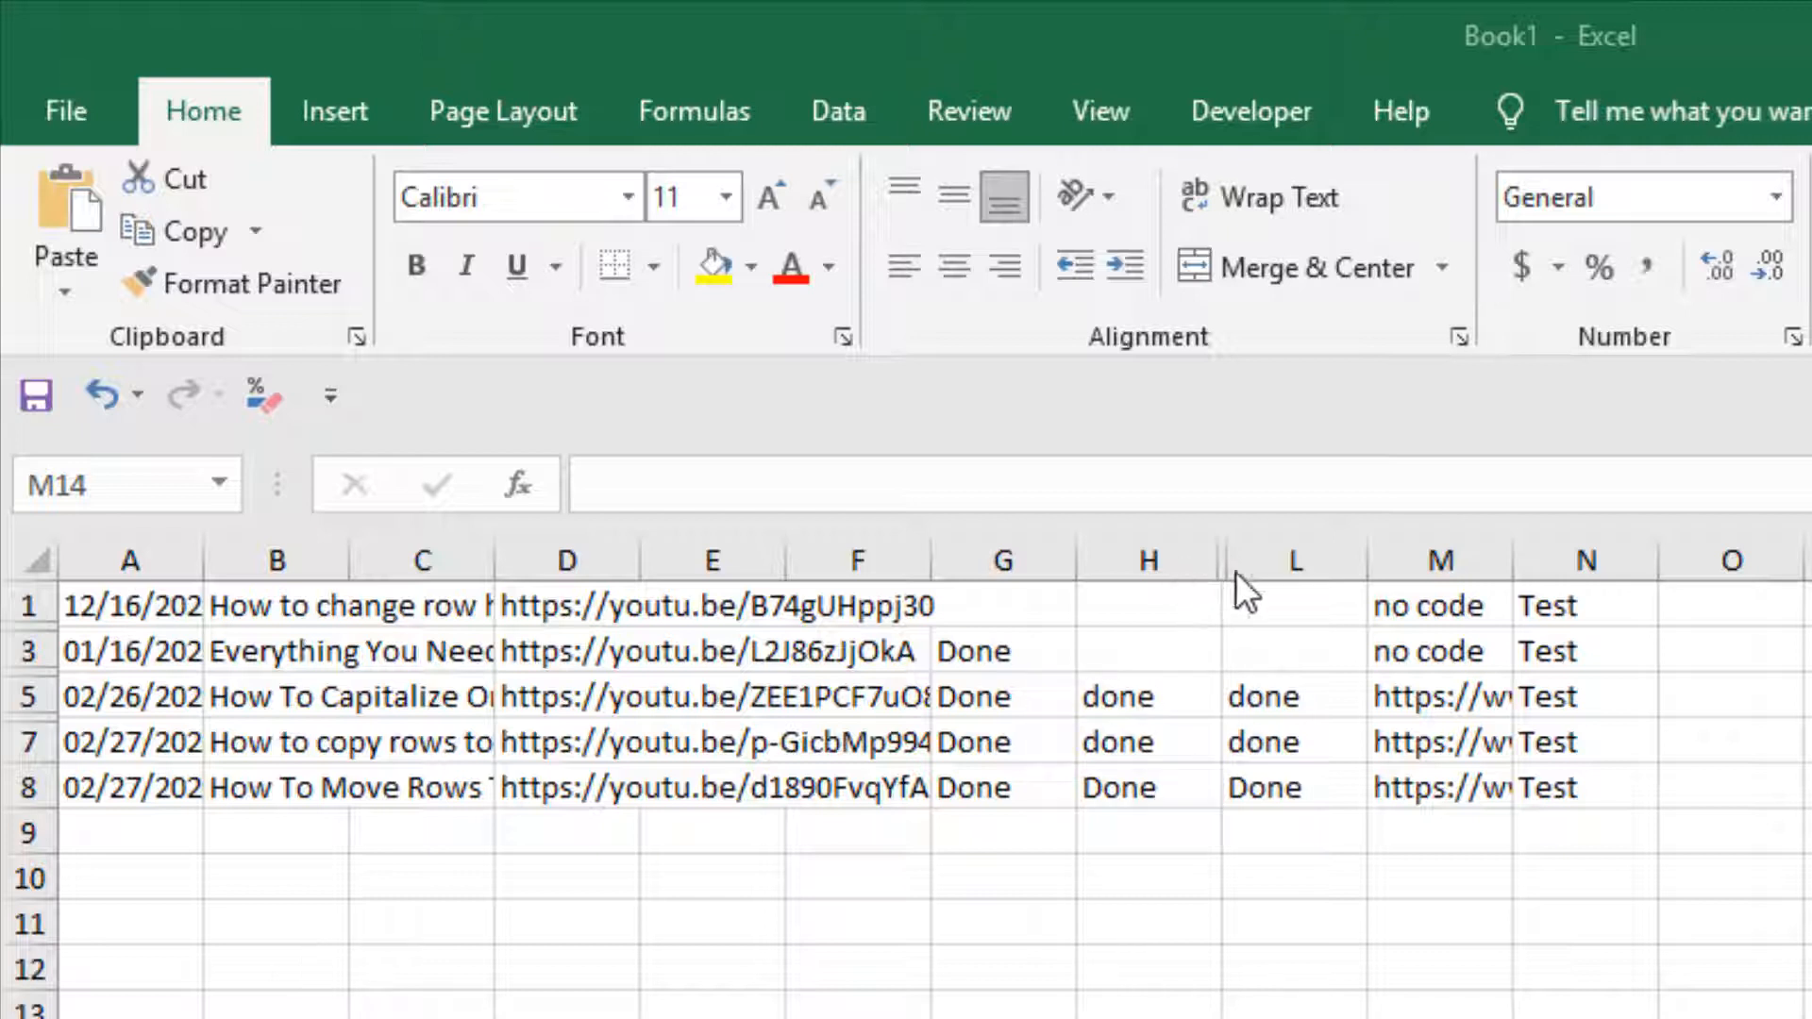
pyautogui.moveTo(1168, 800)
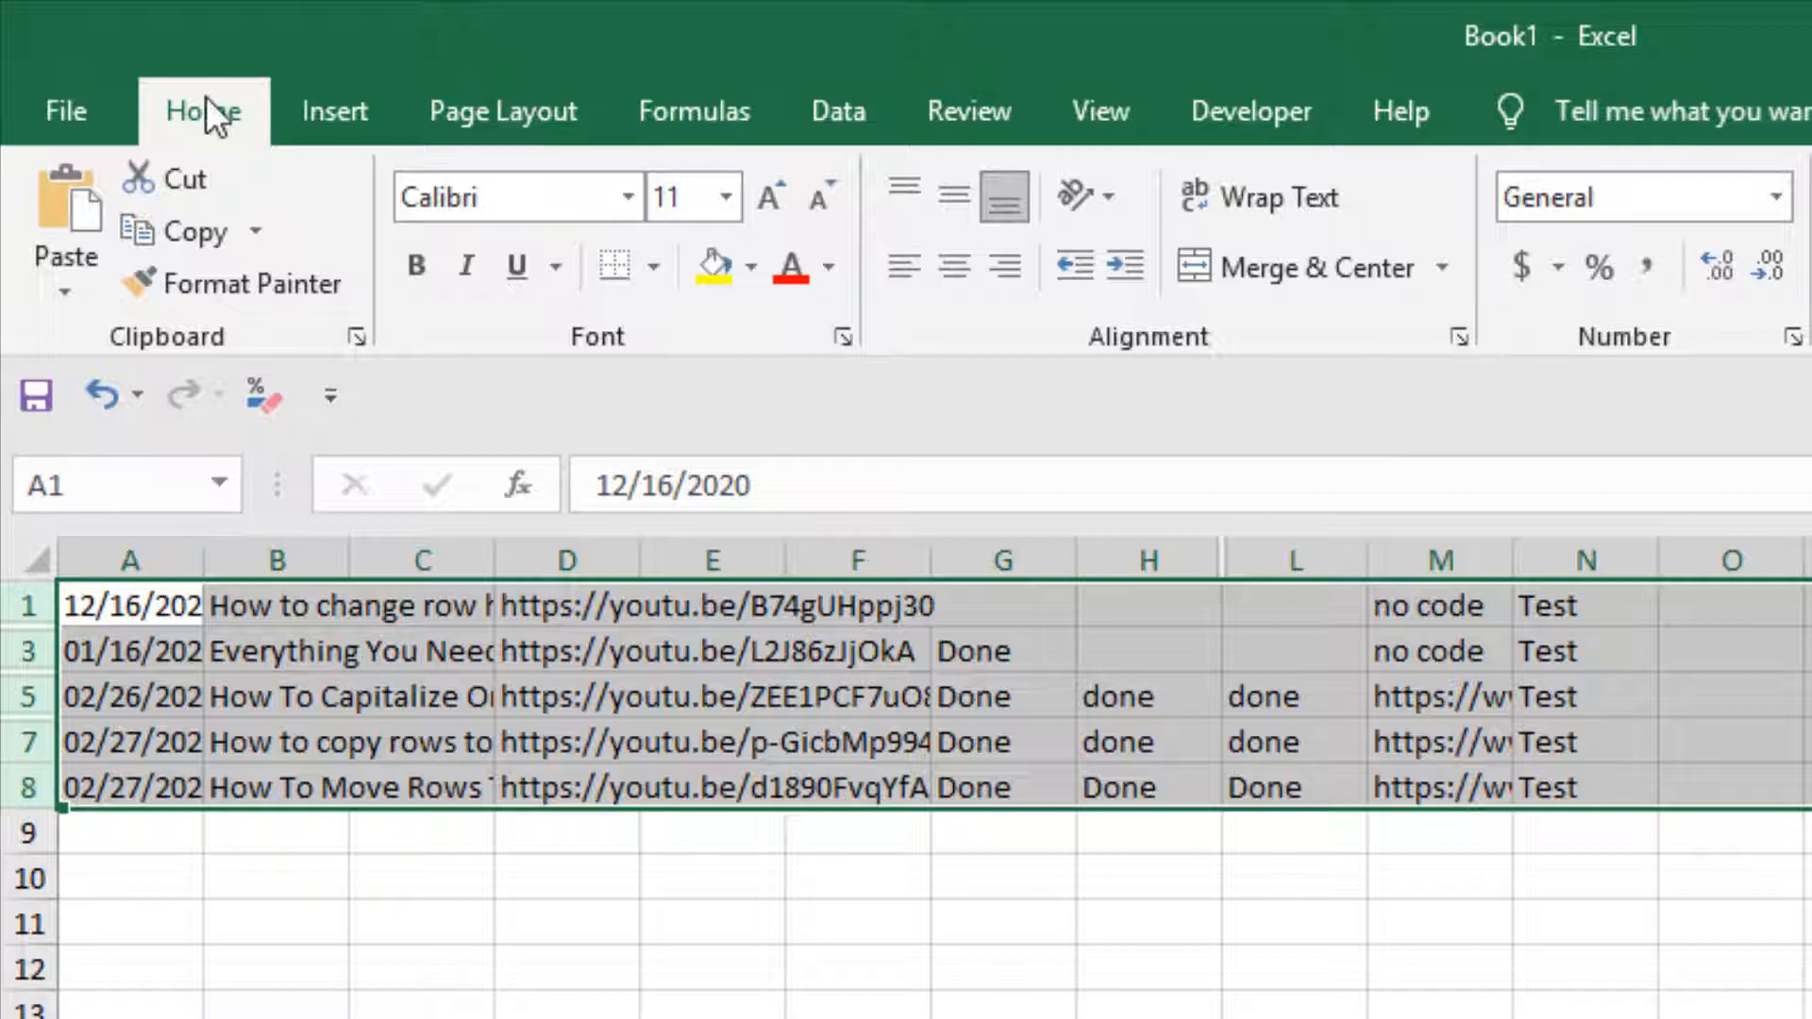
# Unhide rows 2, 4 and 6 via Format > Hide & Unhide > Unhide Rows.
pyautogui.click(1206, 217)
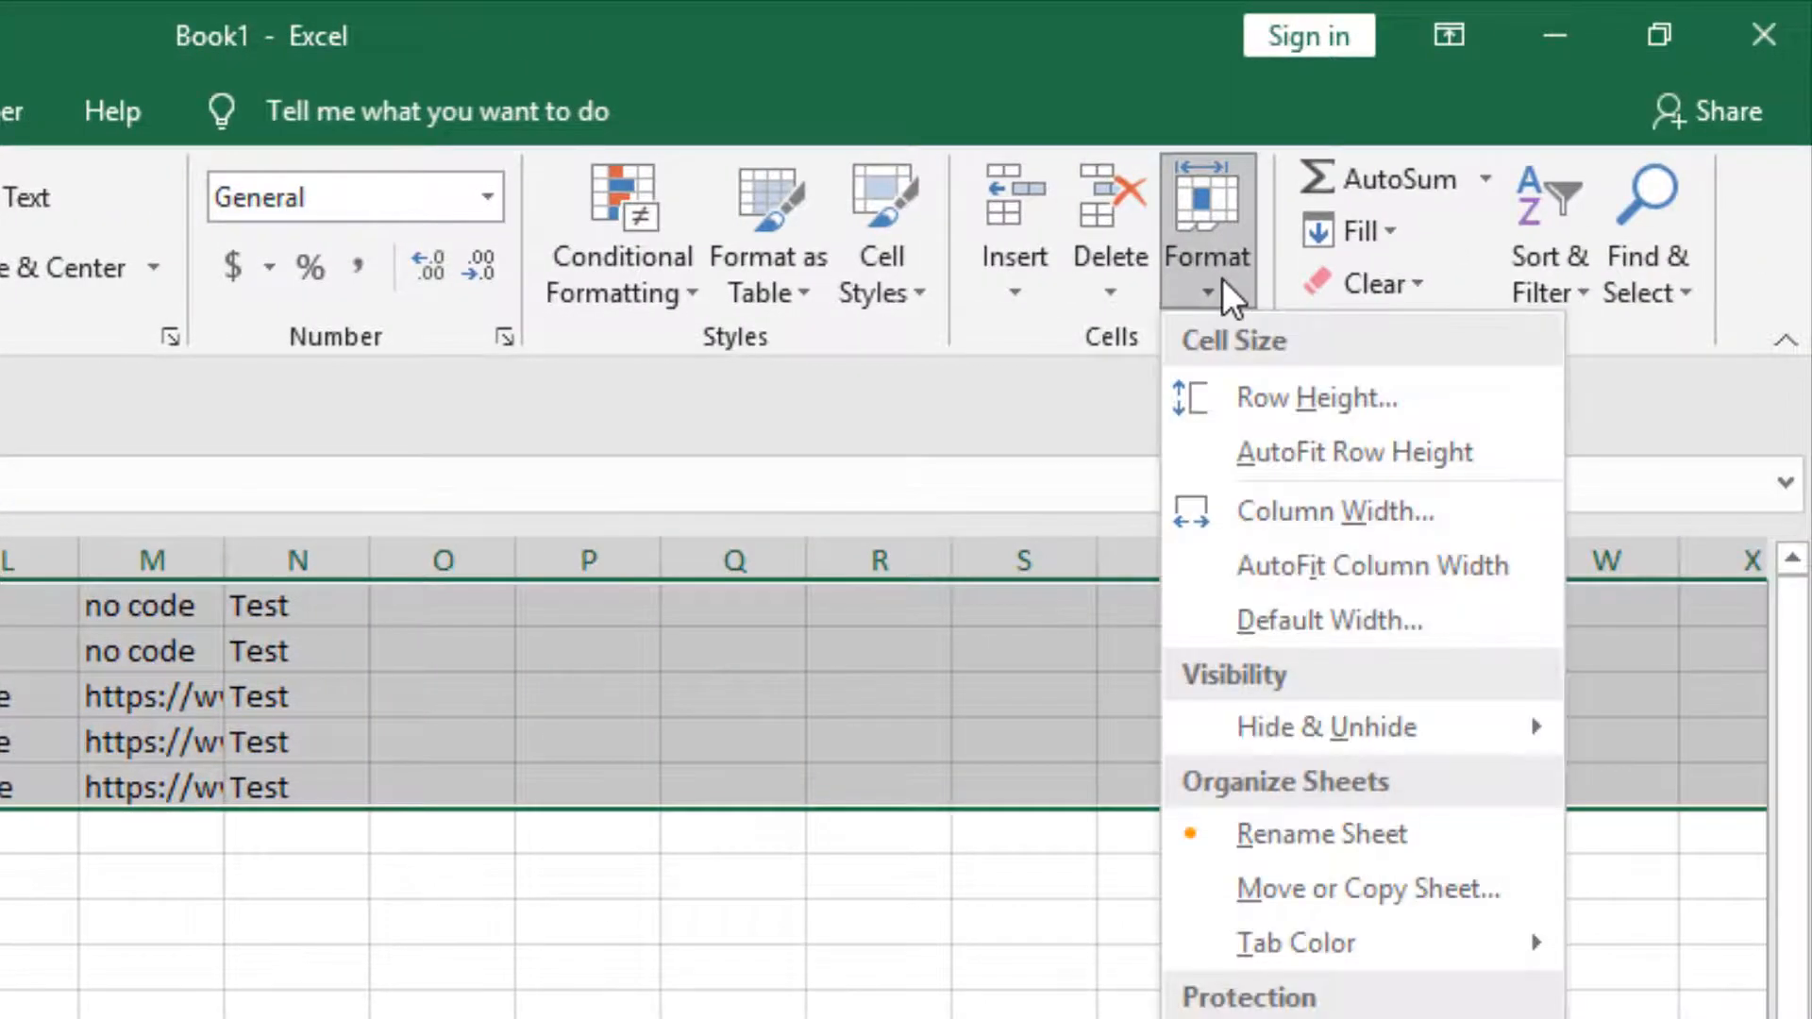
pyautogui.moveTo(1370, 740)
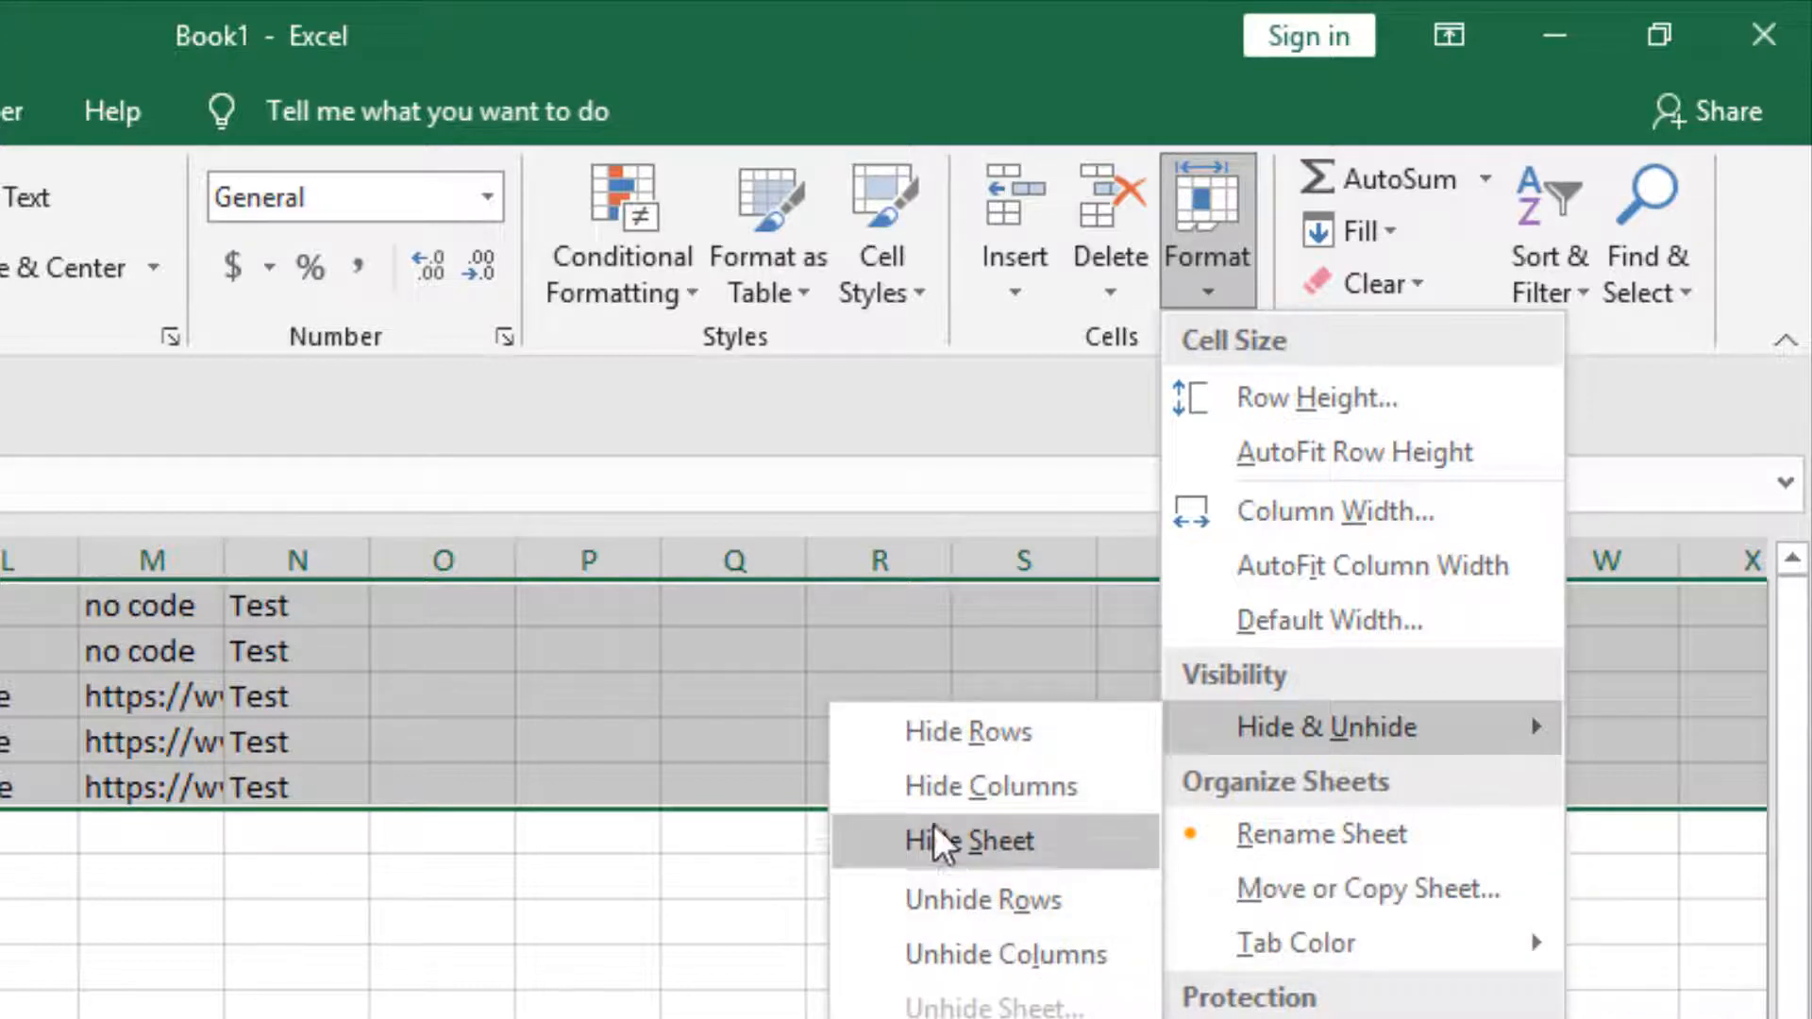
pyautogui.moveTo(953, 917)
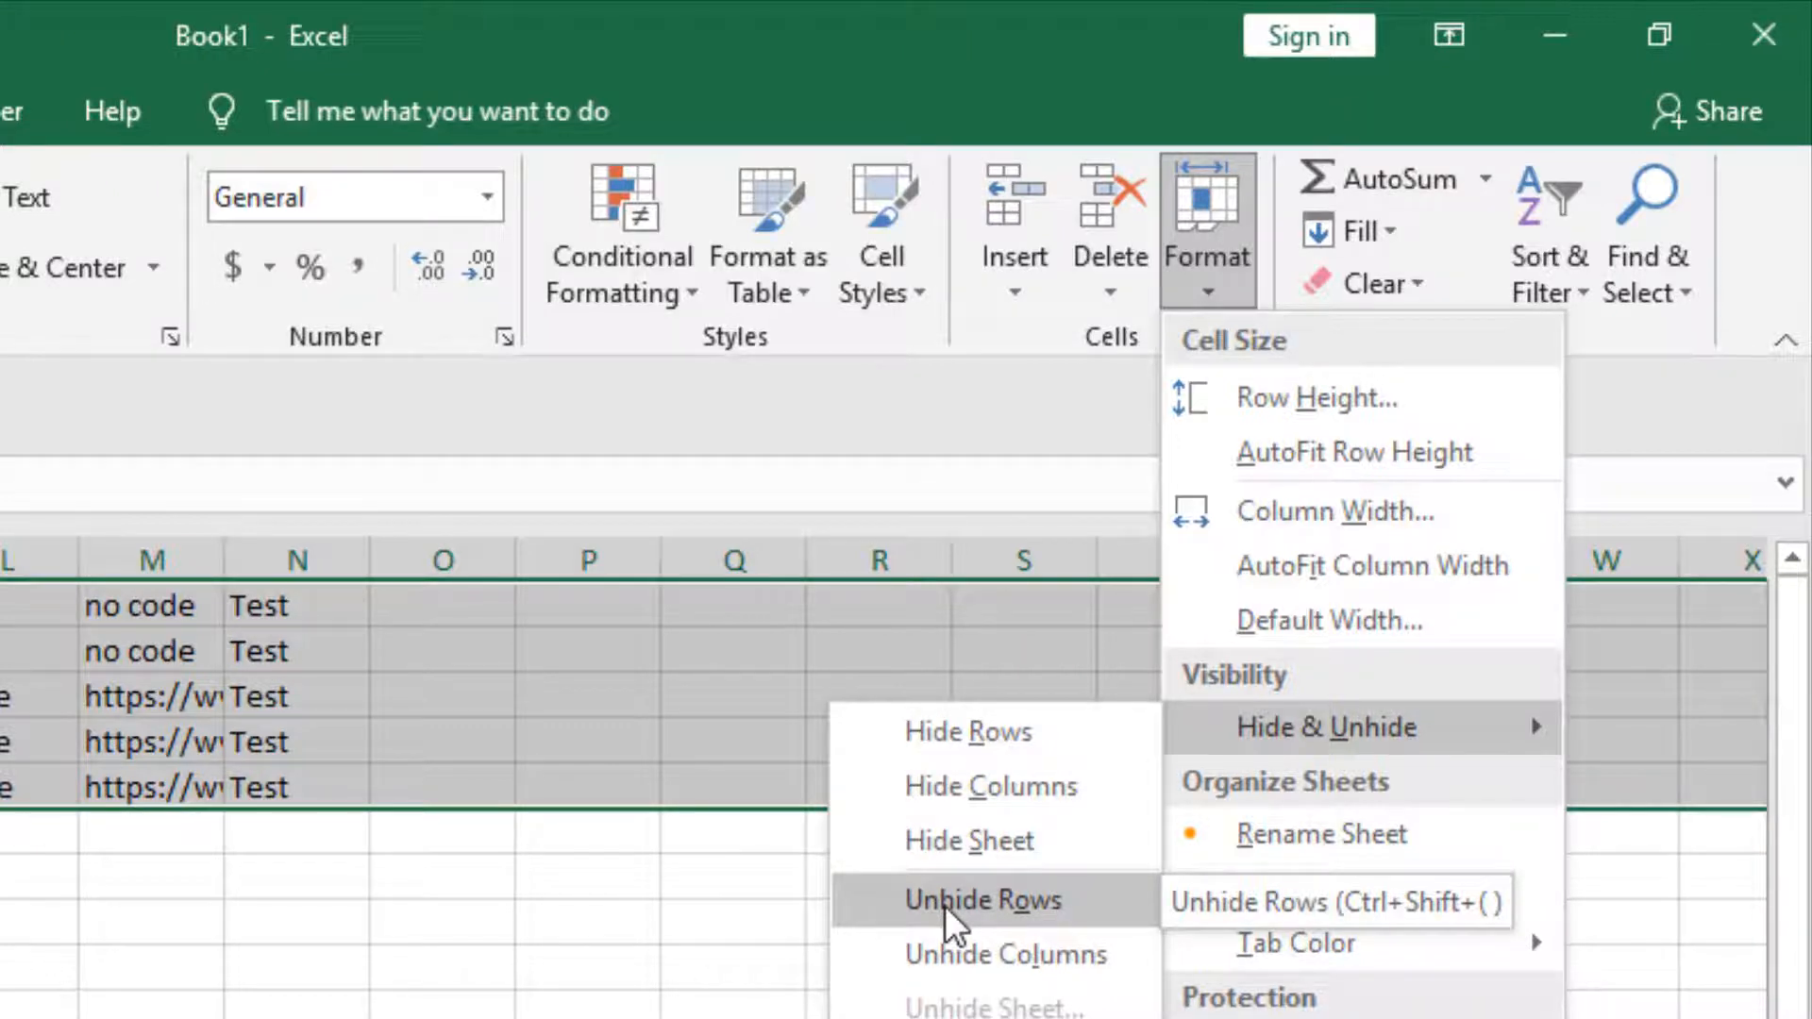
pyautogui.click(985, 898)
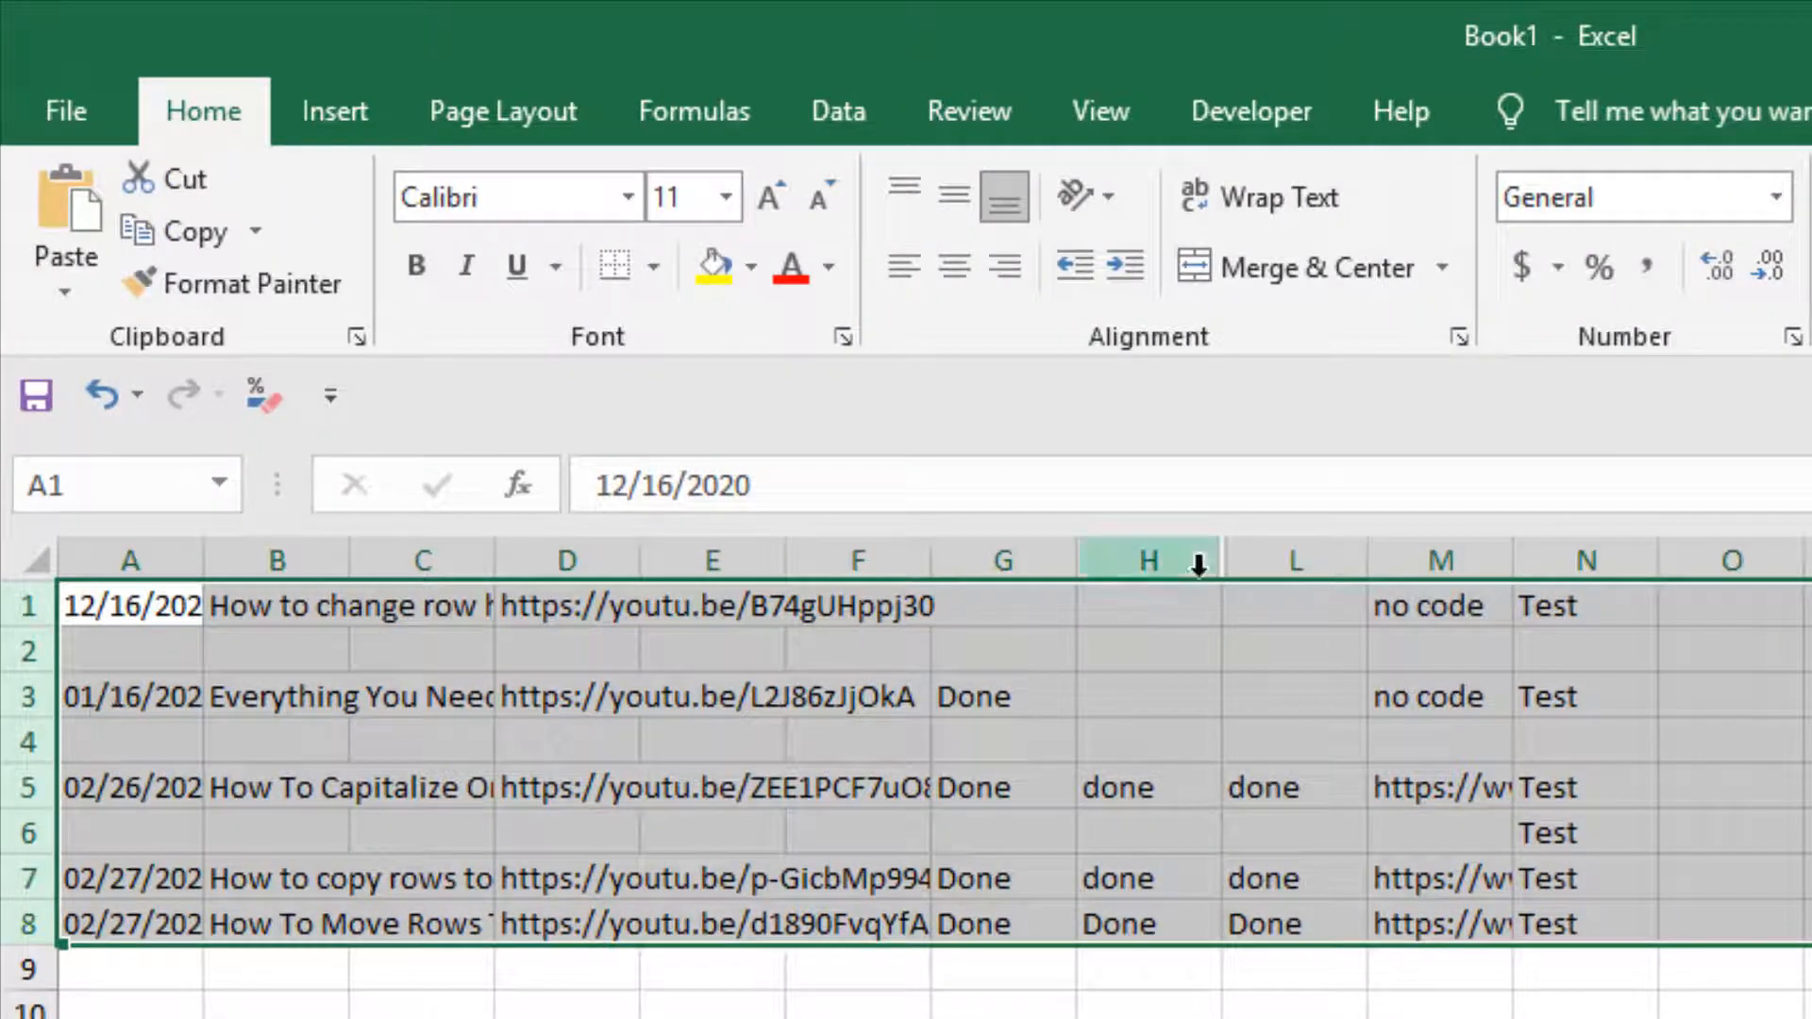
pyautogui.click(34, 566)
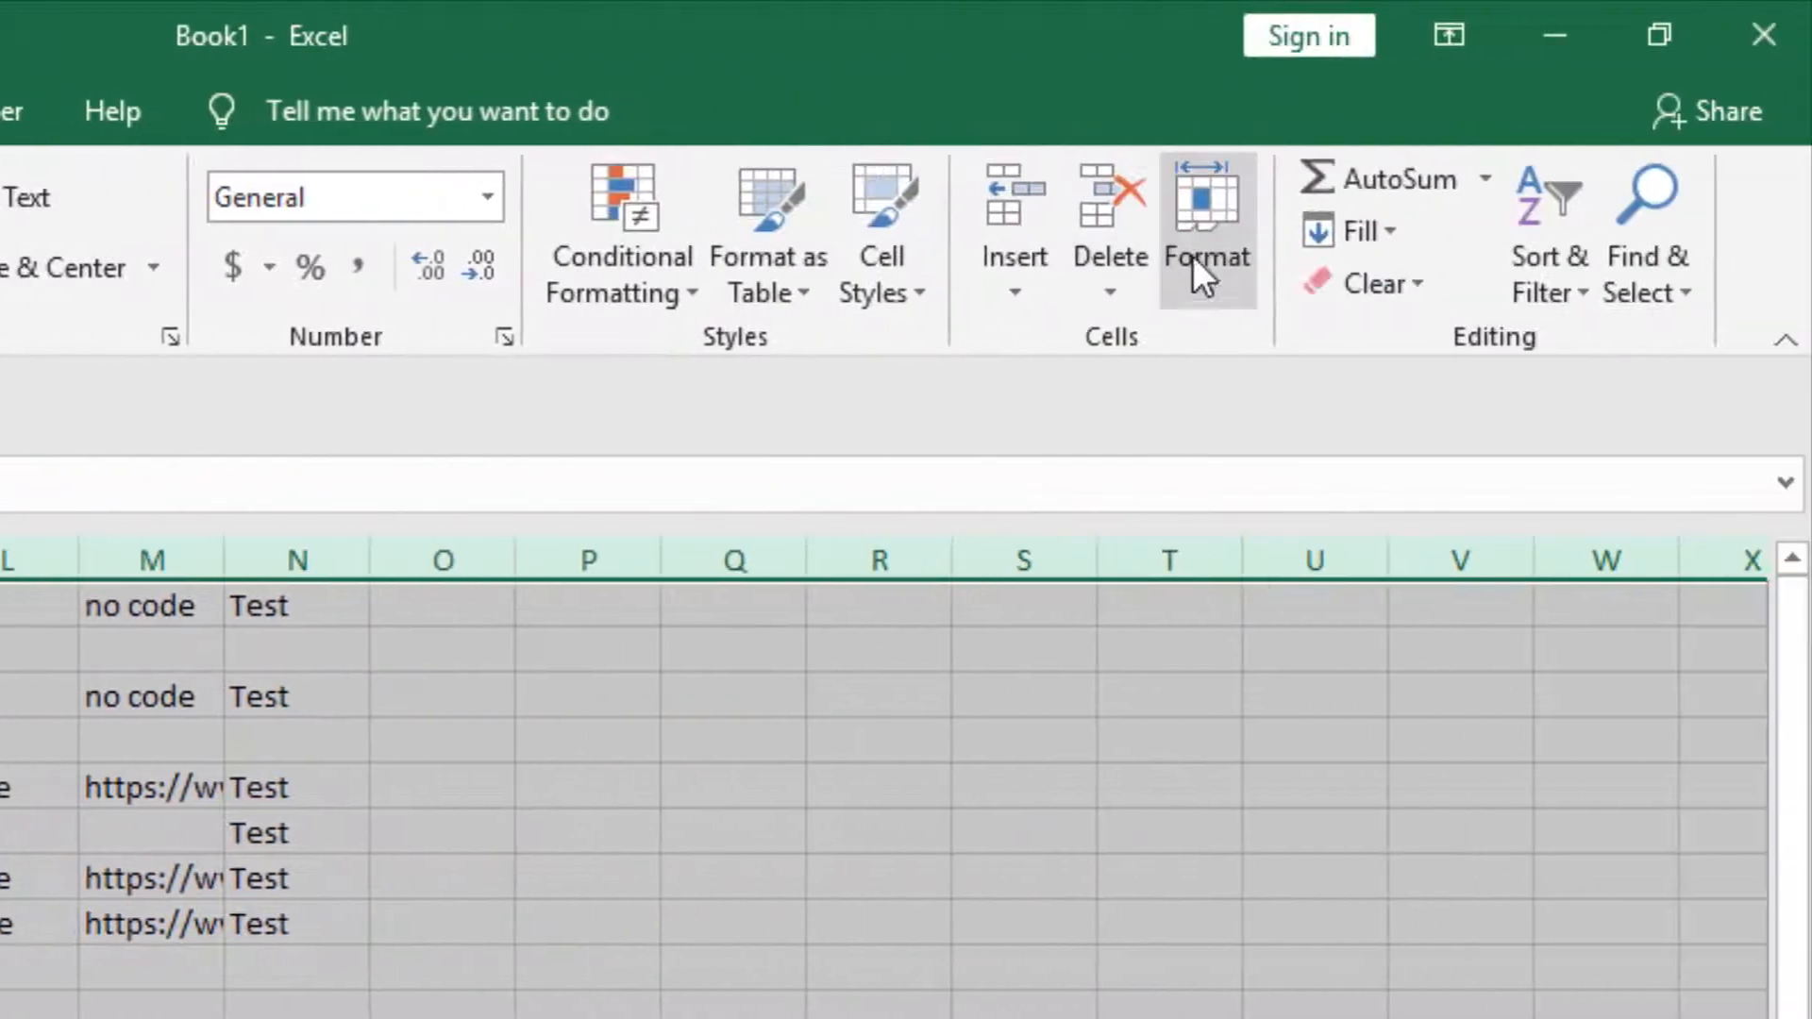
# Unhide columns I, J and K via Format > Hide & Unhide > Unhide Columns.
pyautogui.click(1207, 226)
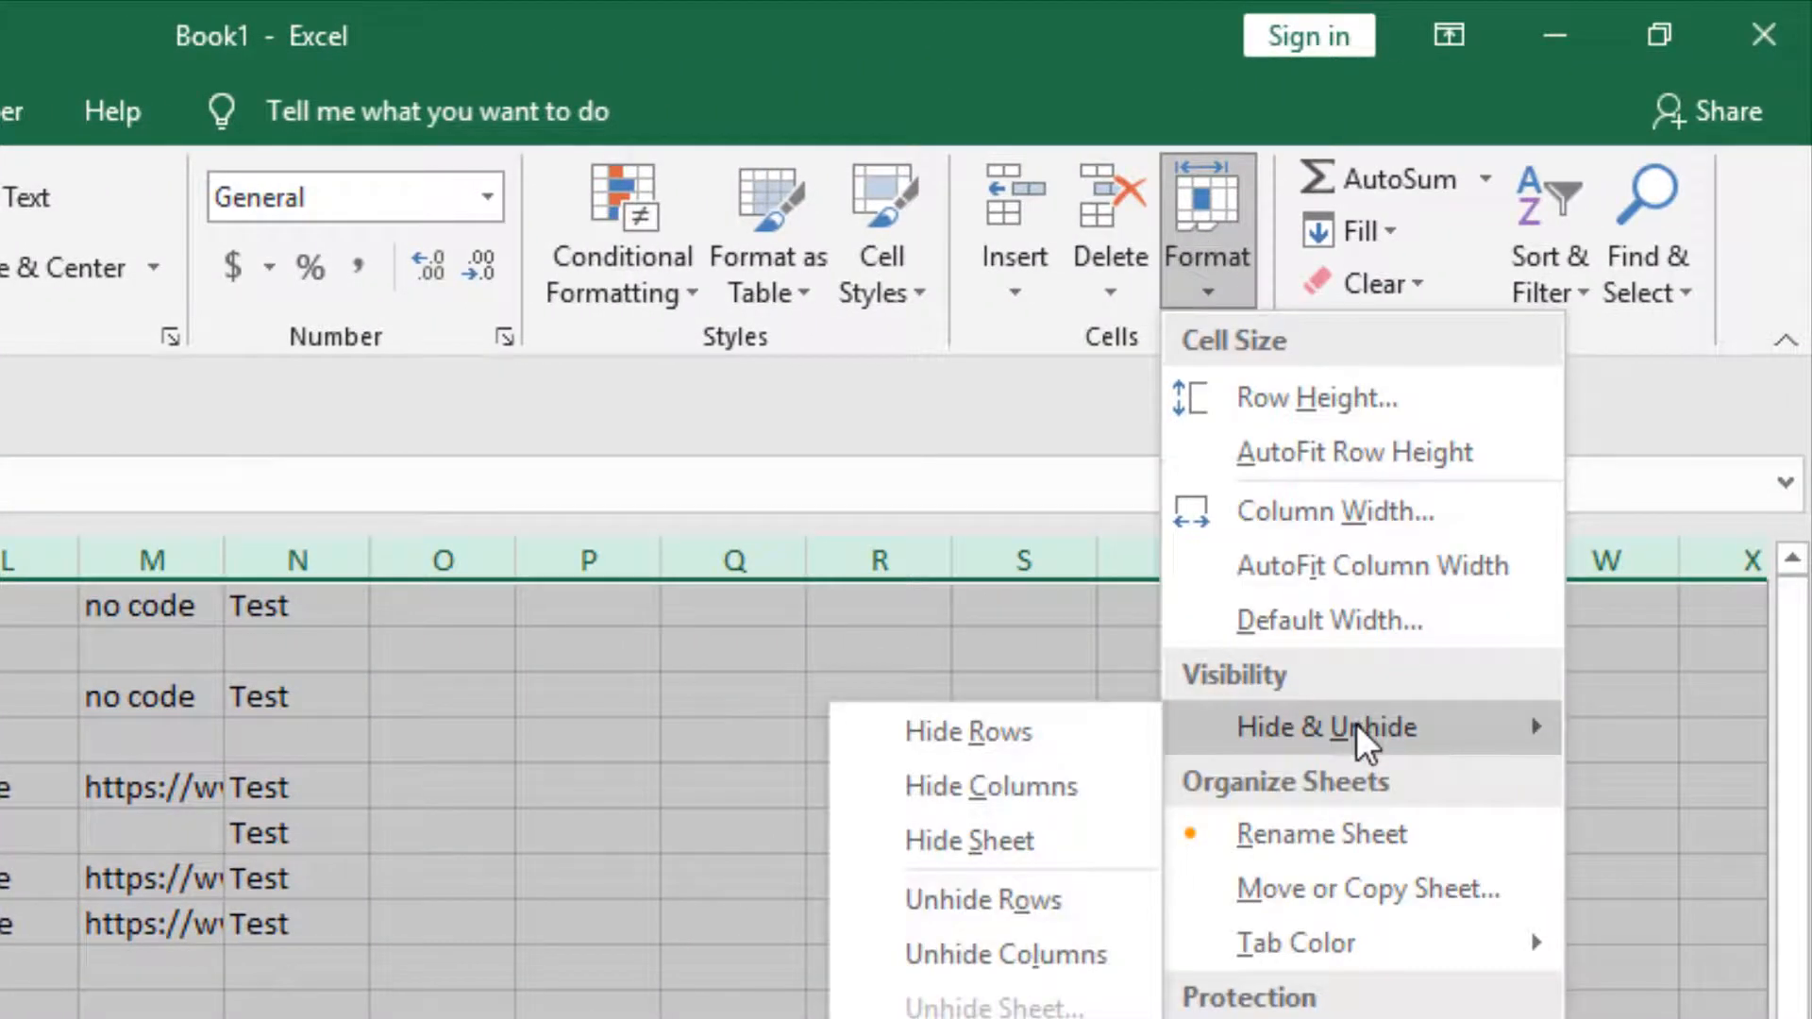
pyautogui.moveTo(959, 955)
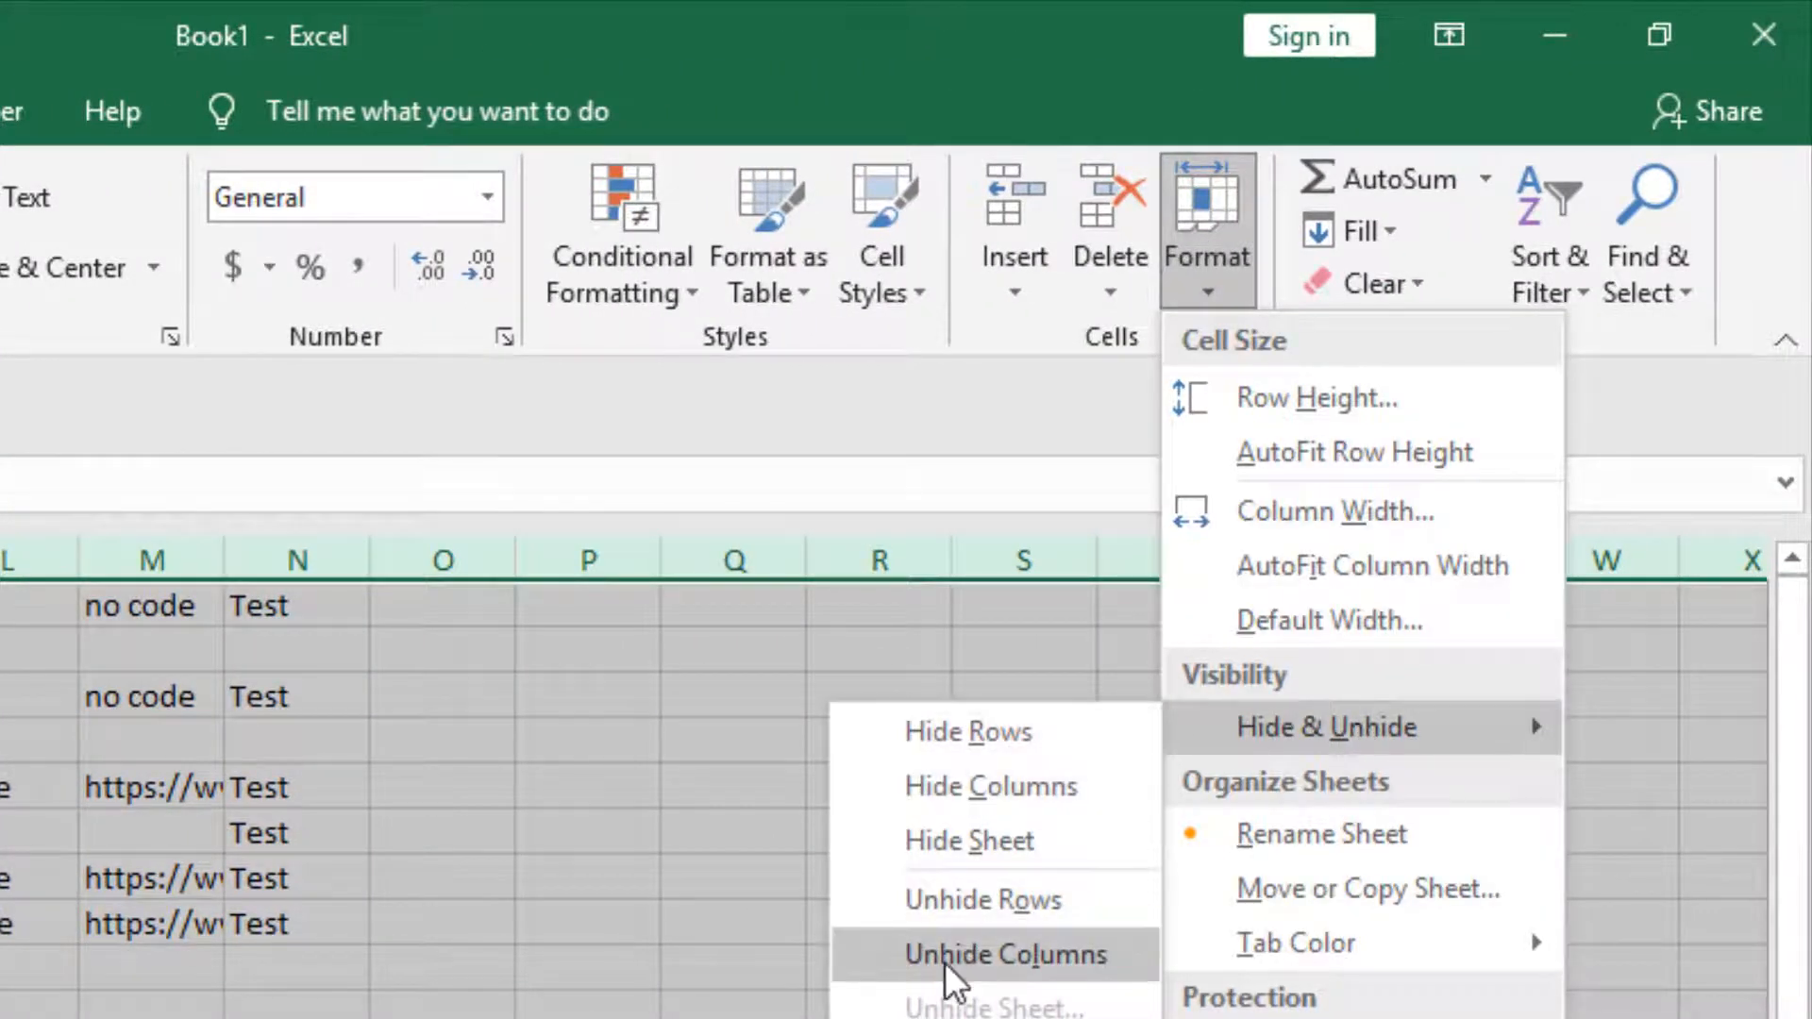
pyautogui.click(1004, 955)
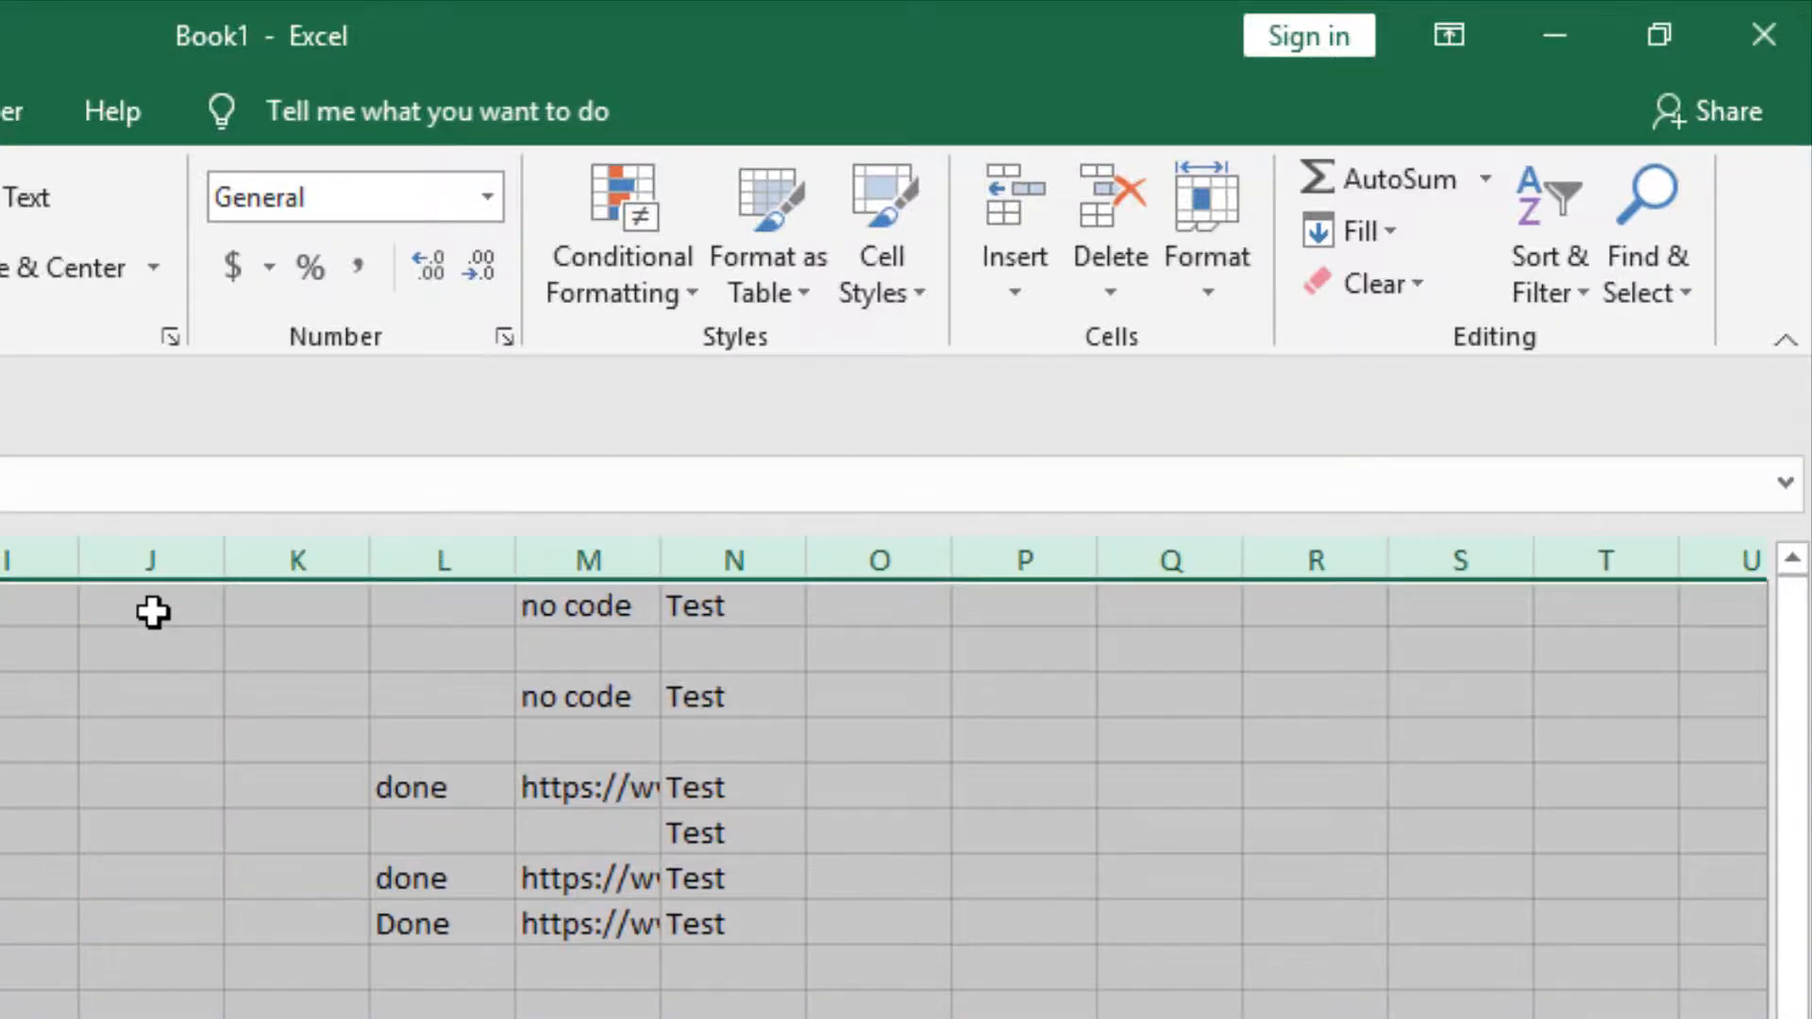